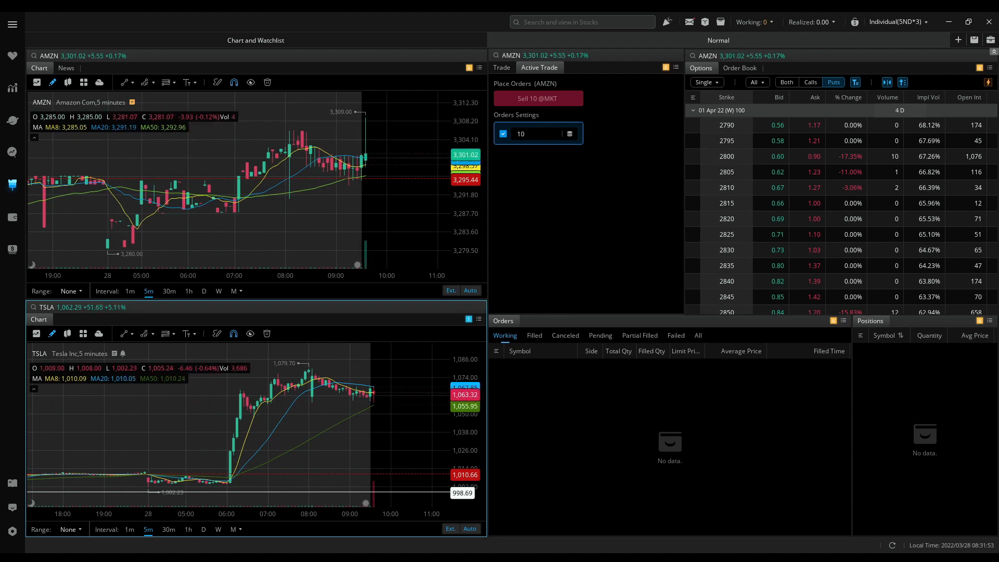
- Show AMZN's order entry form, Level 2 order book and Options view
{"action": "left_click", "coordinate": [502, 67]}
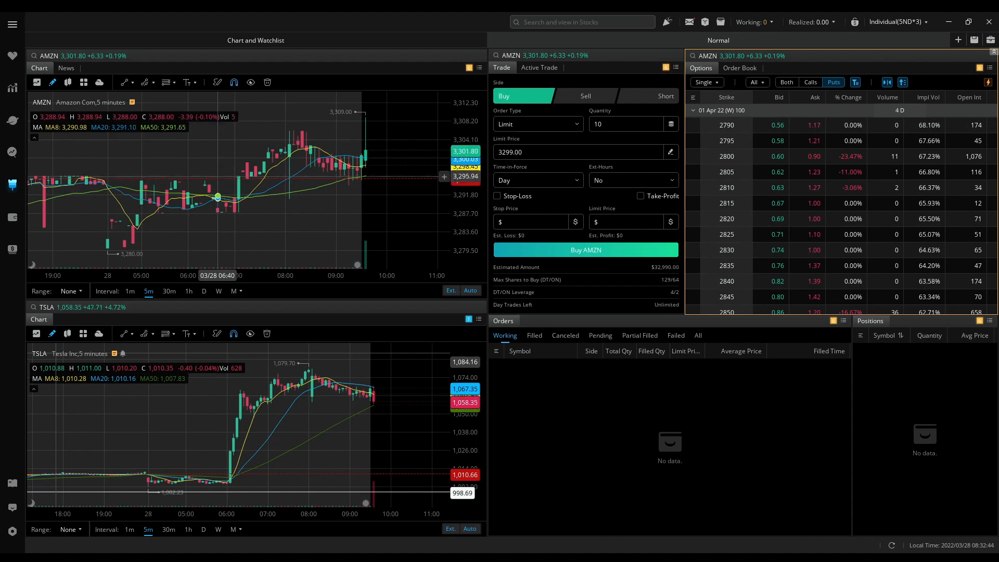
{"action": "left_click", "coordinate": [740, 68]}
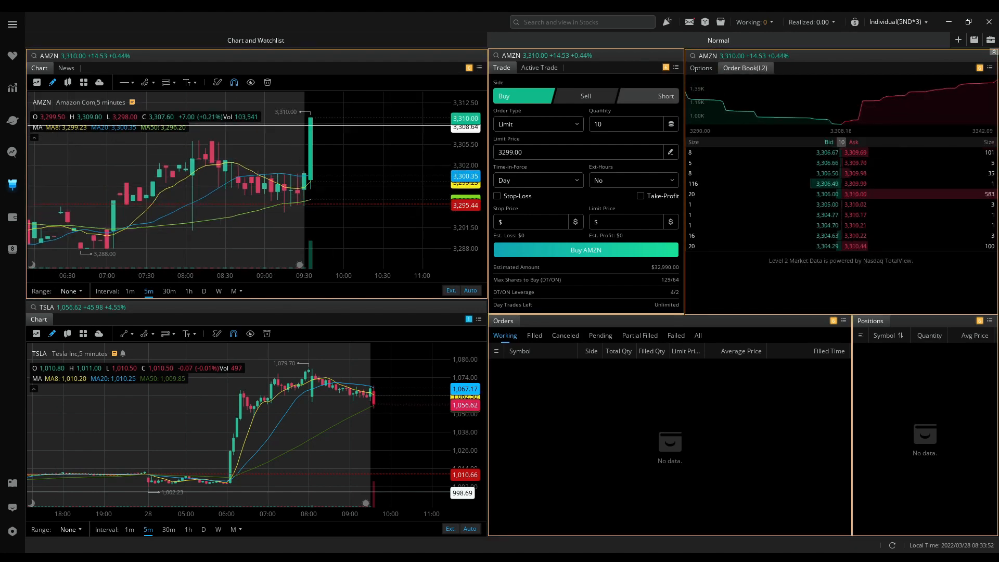
{"action": "left_click", "coordinate": [701, 68]}
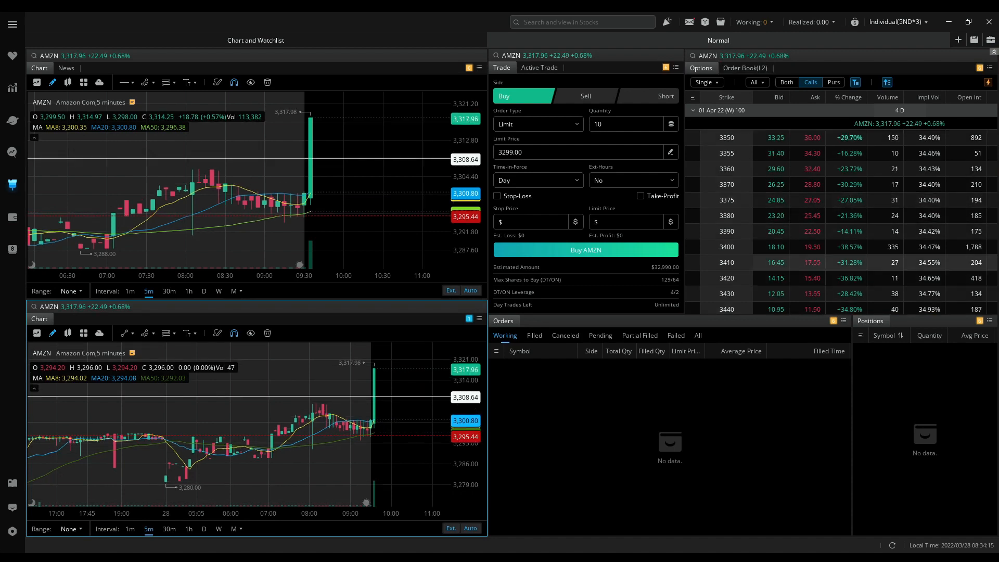
- Load the AMZN $3,400 Apr 1 call with a 1-minute chart and its order book
{"action": "left_click", "coordinate": [776, 247]}
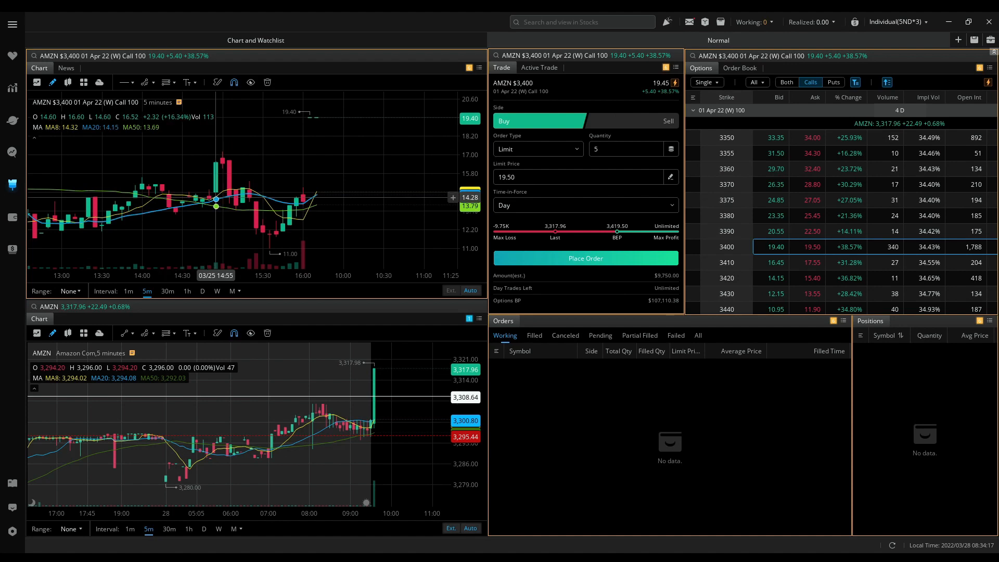
{"action": "left_click", "coordinate": [128, 291]}
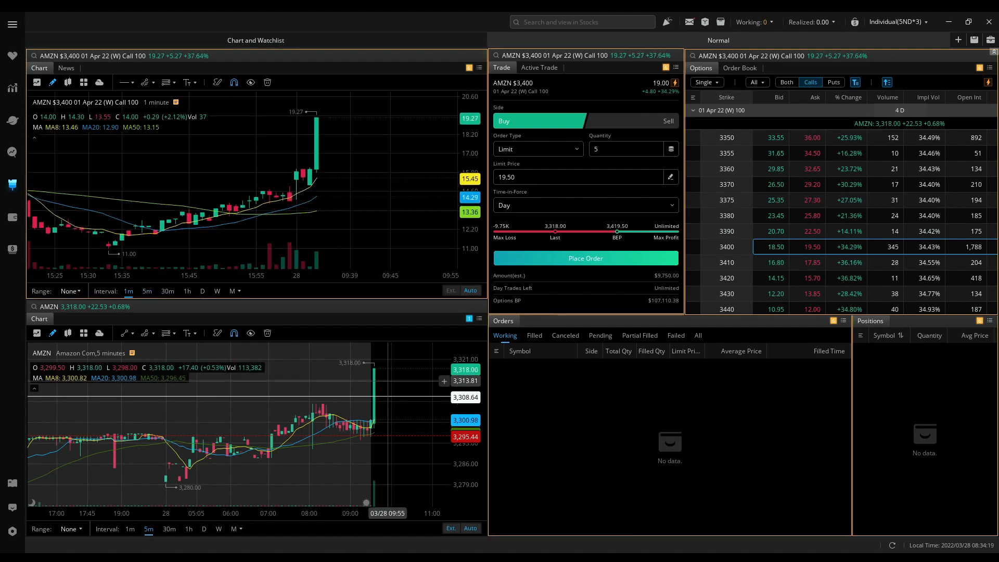
{"action": "left_click", "coordinate": [740, 67]}
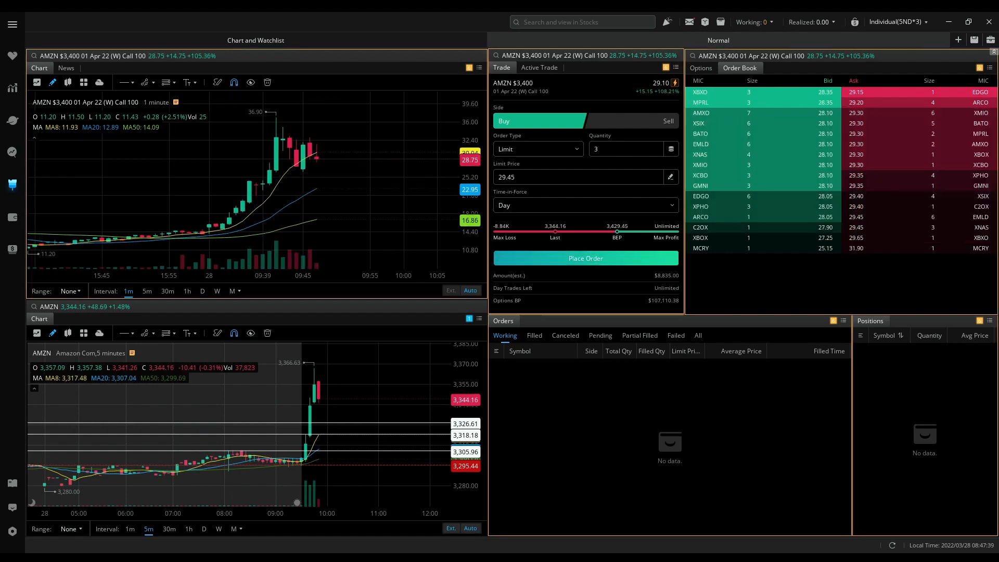
- Buy 3 AMZN $3,400 calls, filled at 28.83, and switch the ticket to Sell
{"action": "left_click", "coordinate": [586, 258]}
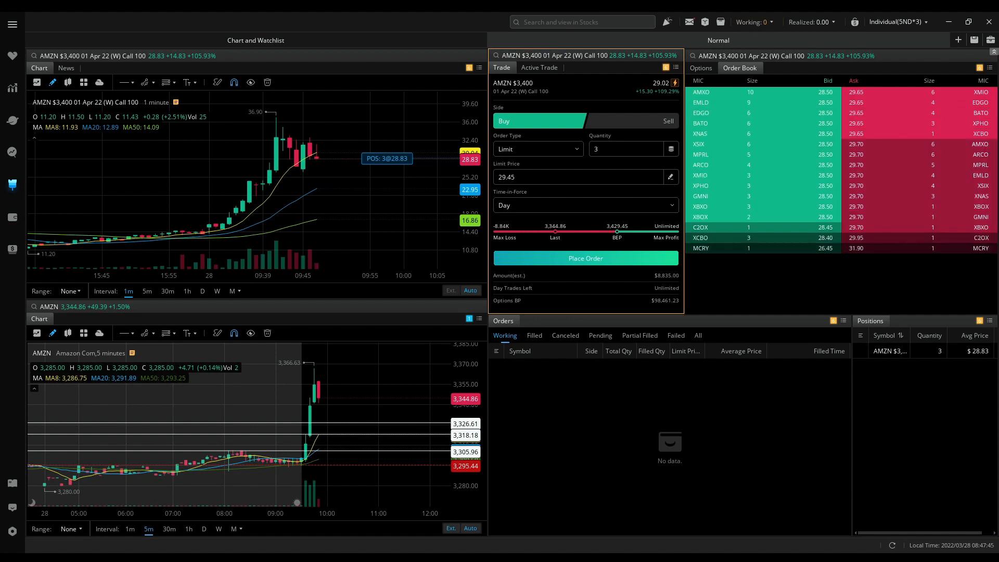
{"action": "left_click", "coordinate": [668, 121]}
{"action": "type", "text": "29."}
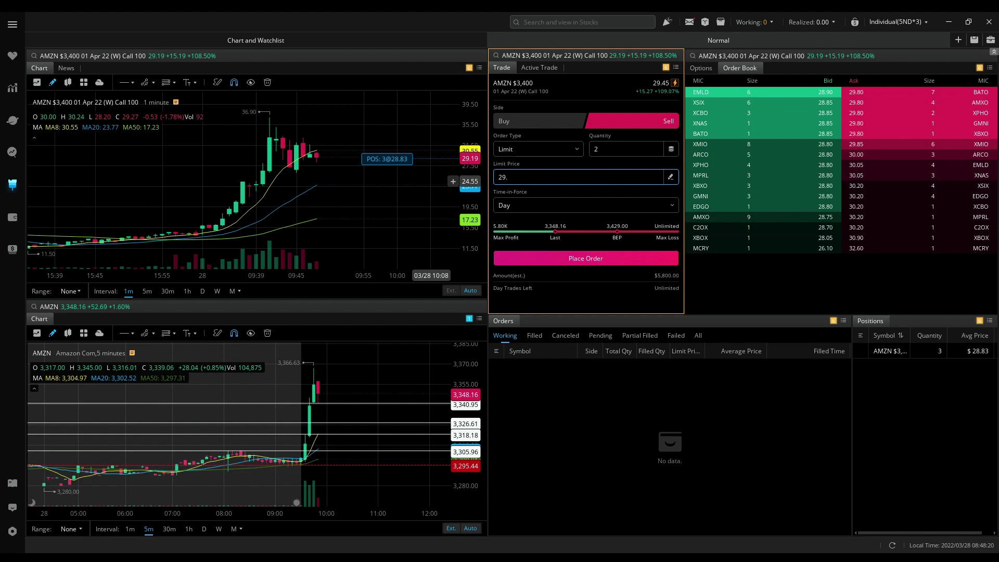
- Submit the 2-contract sell at 29.50, then reprice to 28.85 until it fills
{"action": "left_click", "coordinate": [586, 258]}
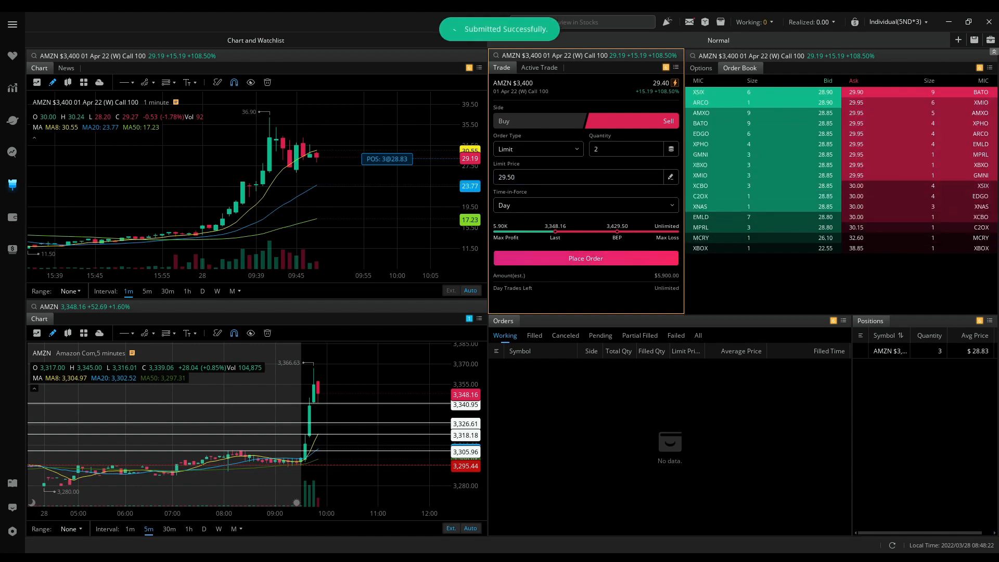
{"action": "left_click", "coordinate": [585, 258]}
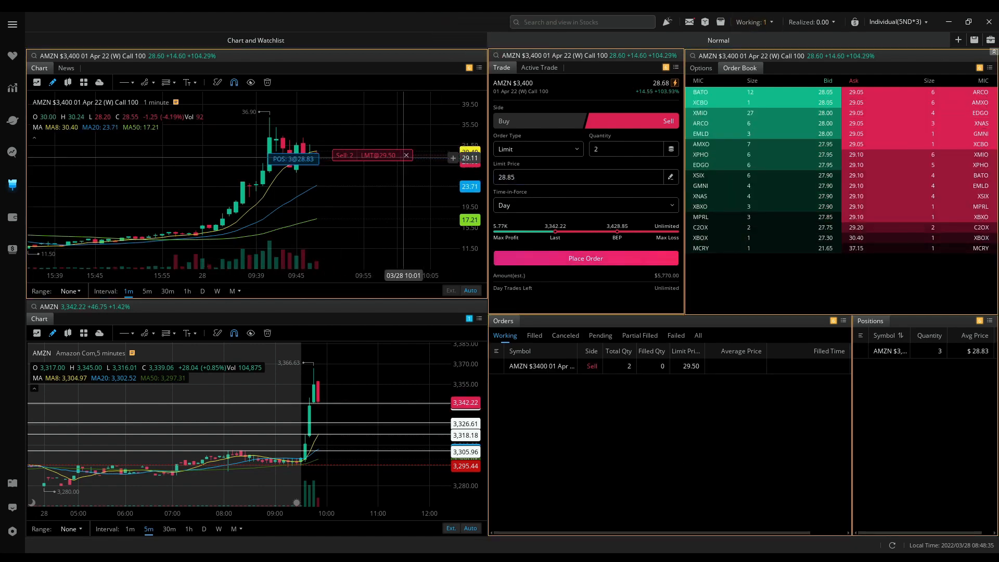
{"action": "left_click", "coordinate": [405, 155]}
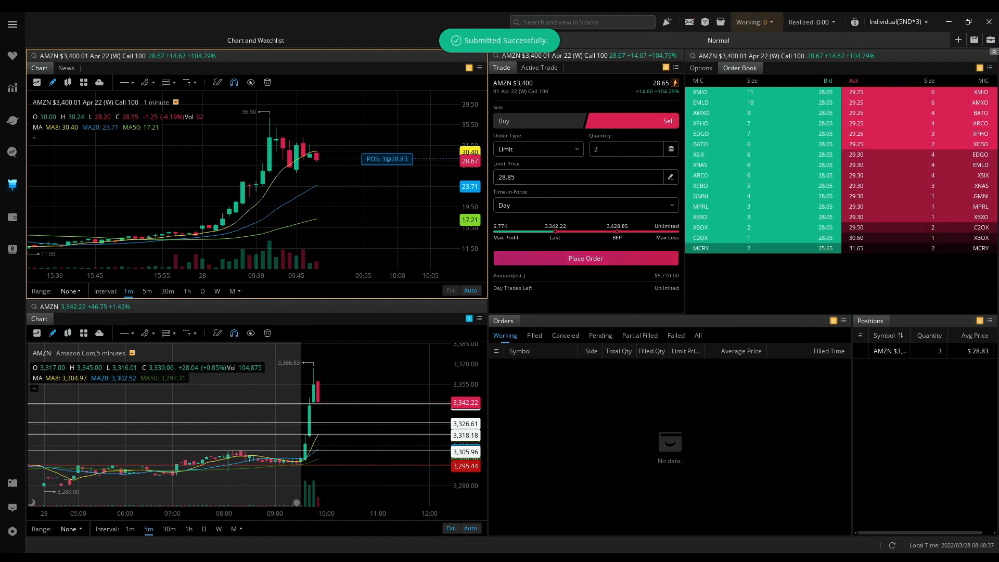
{"action": "left_click", "coordinate": [586, 258]}
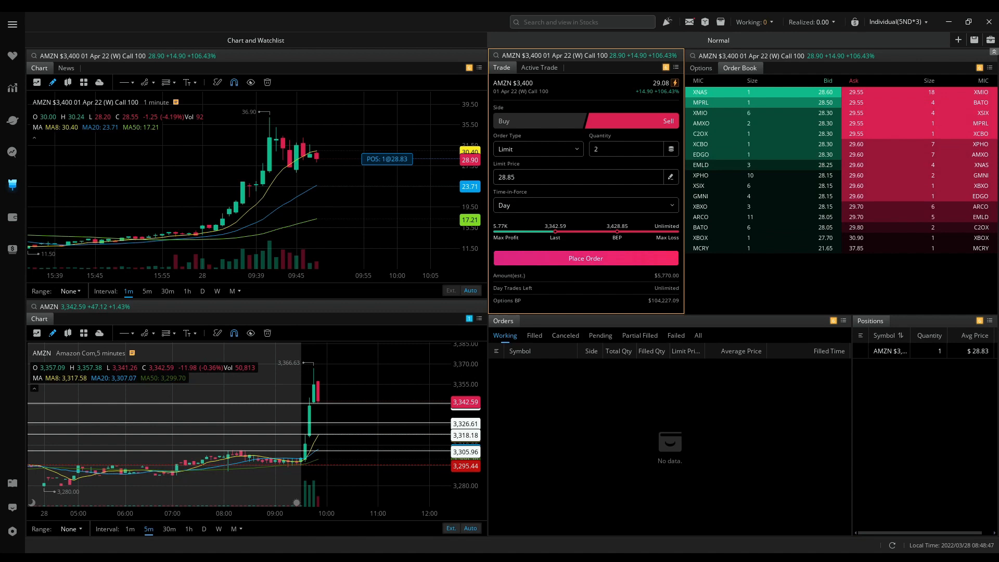
- Sell the last contract, buy at 28.00 limit, then sell 1 contract at 29.00
{"action": "left_click", "coordinate": [585, 258]}
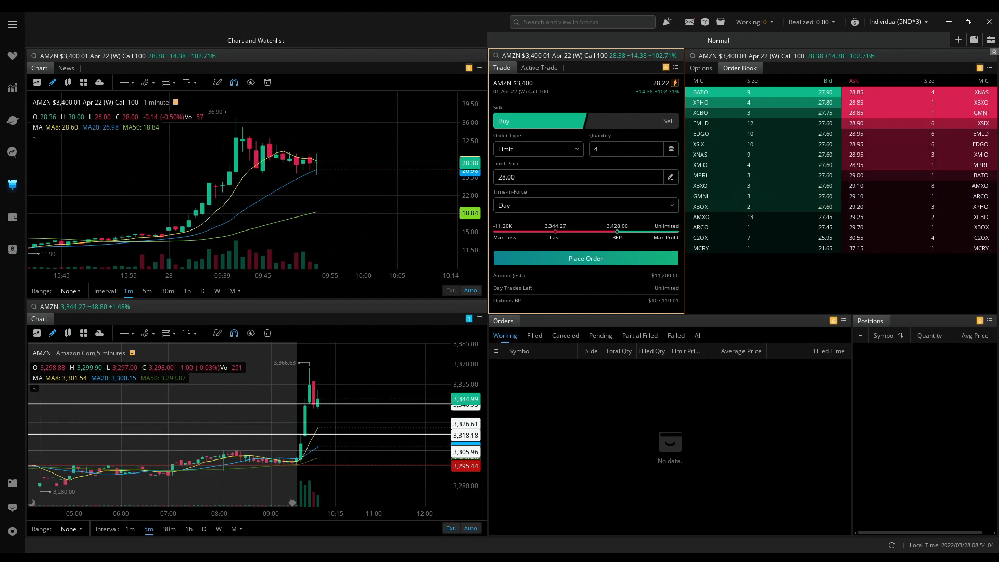
{"action": "left_click", "coordinate": [585, 258]}
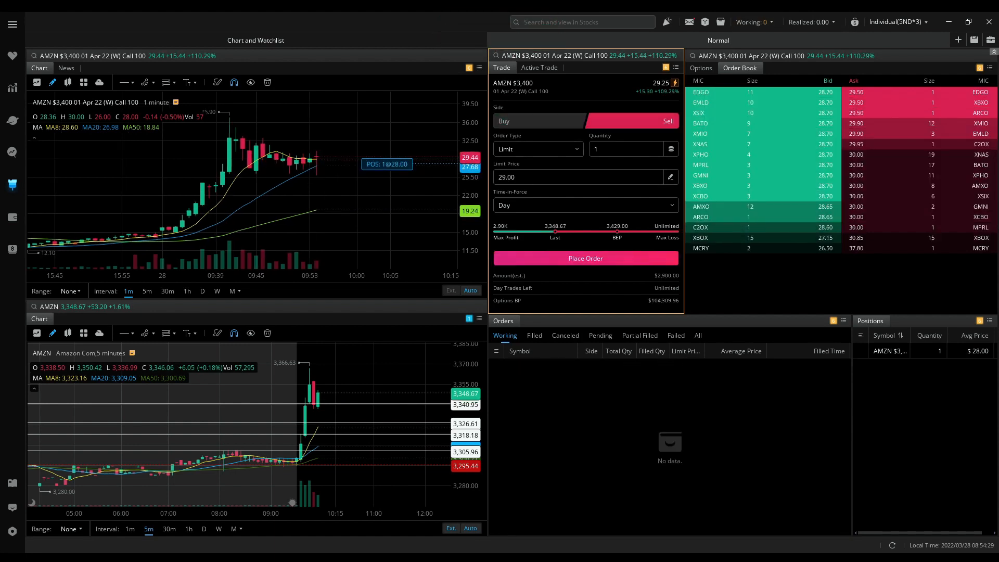
{"action": "left_click", "coordinate": [585, 258]}
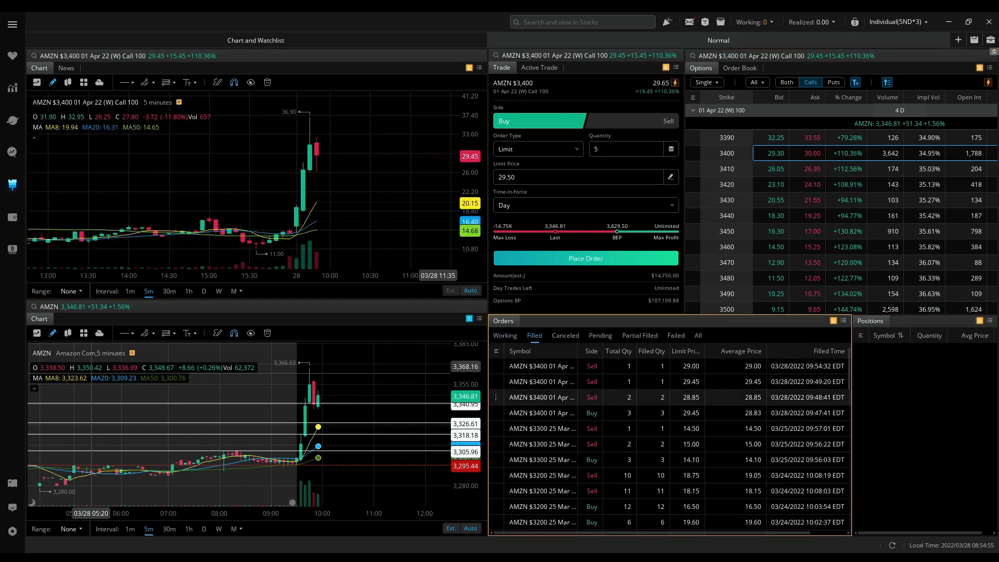
- Review Partial Filled, Filled and Working orders, then reopen the call's order book
{"action": "left_click", "coordinate": [640, 335]}
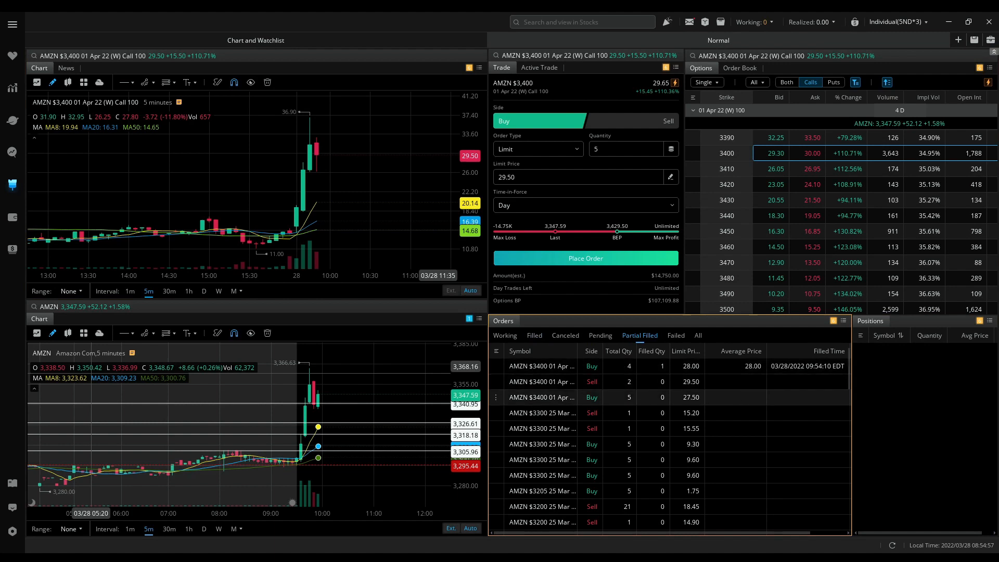
{"action": "left_click", "coordinate": [535, 335]}
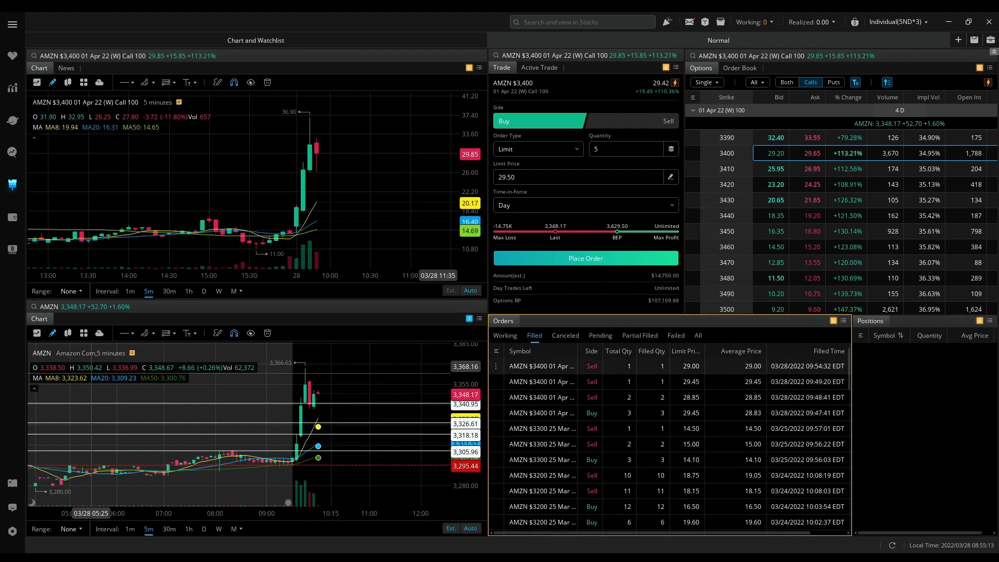
{"action": "left_click", "coordinate": [505, 335]}
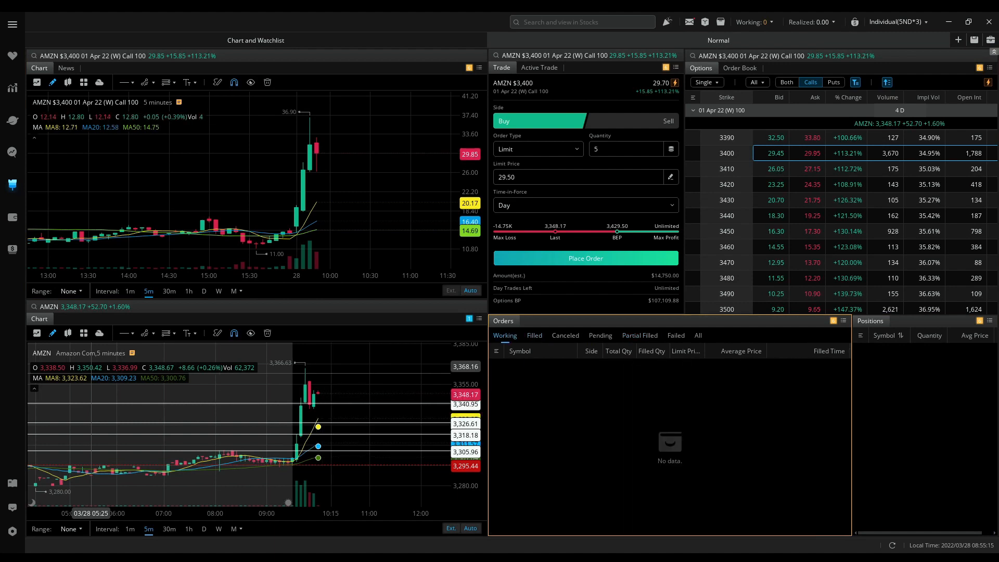
{"action": "left_click", "coordinate": [740, 68]}
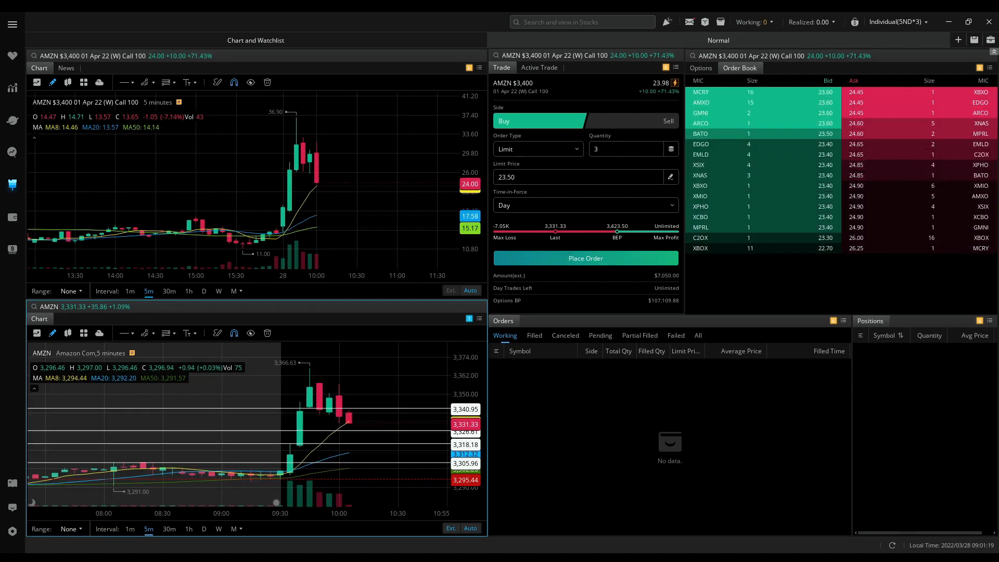
- Buy 3 $3,400 calls at 23.50, sell all 3 at 24.55, and list Filled orders
{"action": "left_click", "coordinate": [586, 259]}
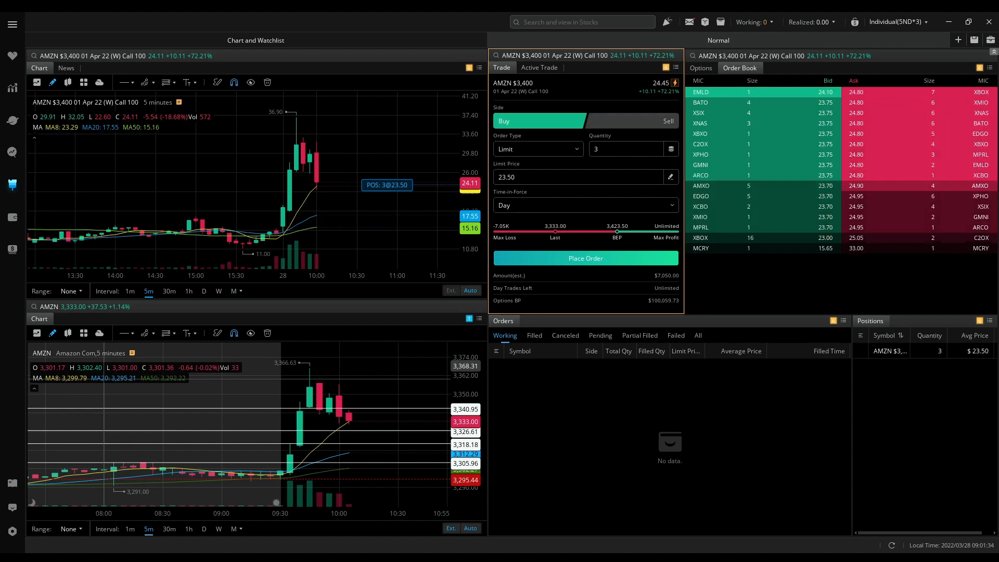
{"action": "left_click", "coordinate": [668, 121]}
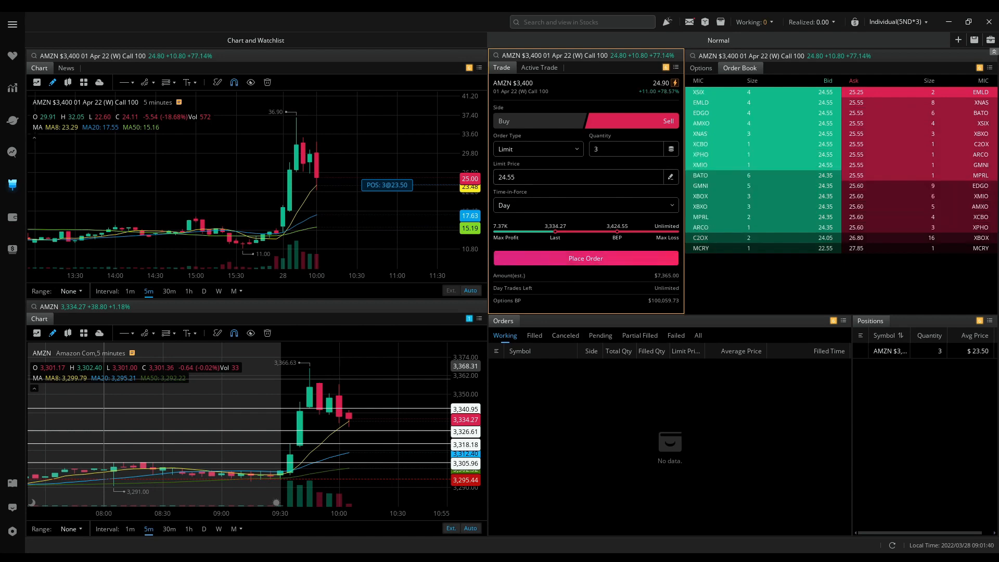
{"action": "left_click", "coordinate": [586, 258]}
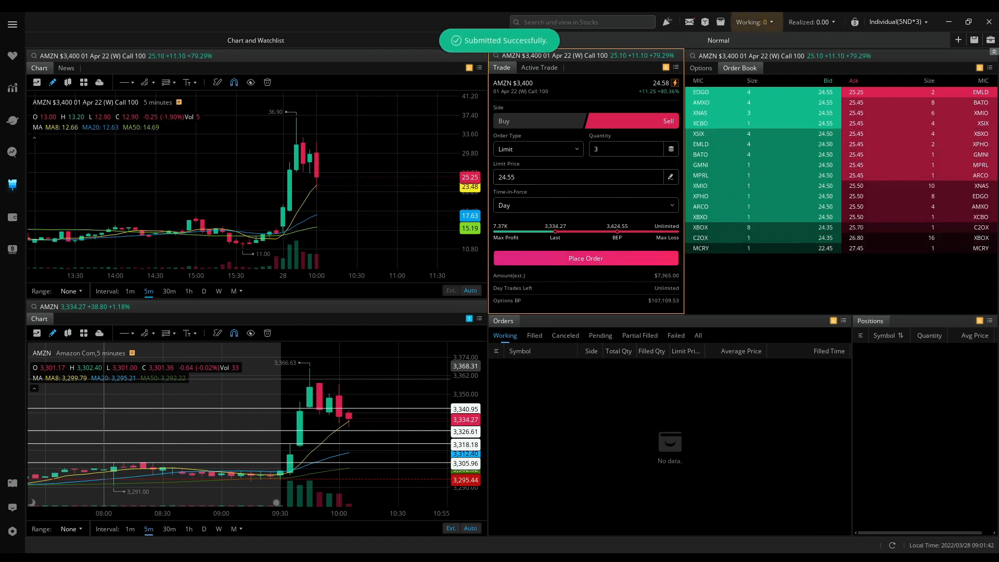
{"action": "left_click", "coordinate": [534, 335]}
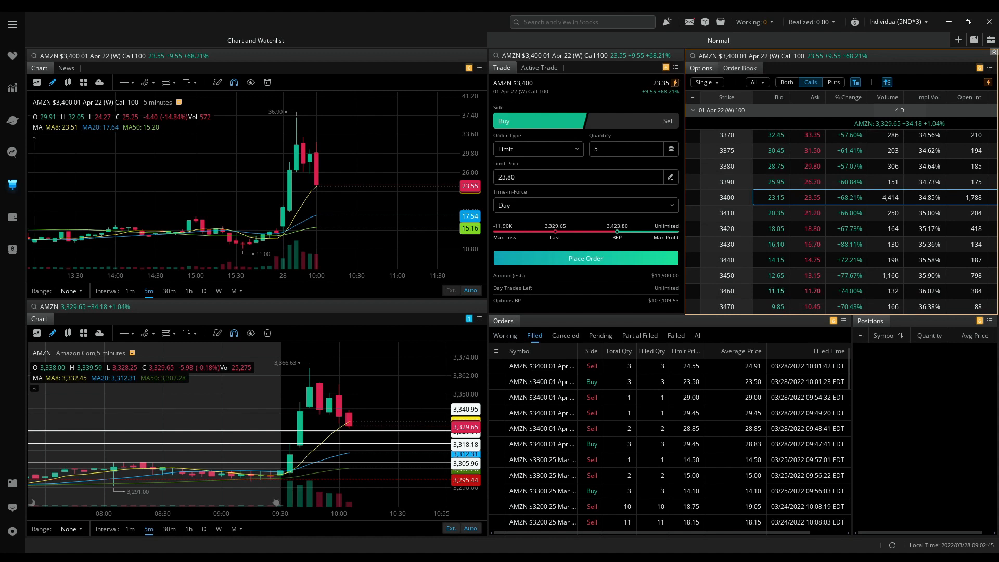
- Link the lower chart to TSLA and review Partial Filled and Filled orders
{"action": "left_click", "coordinate": [740, 68]}
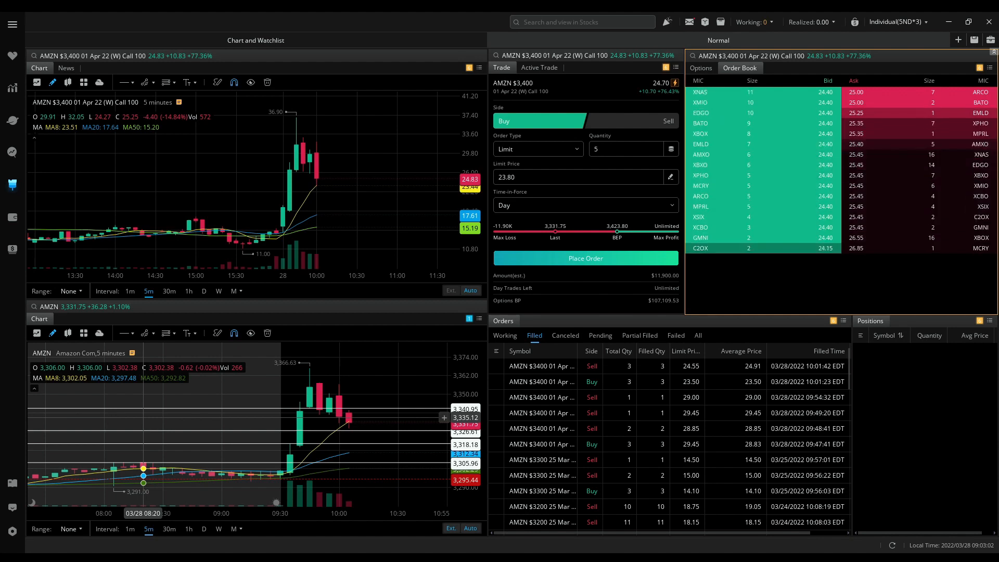
{"action": "left_click", "coordinate": [701, 68]}
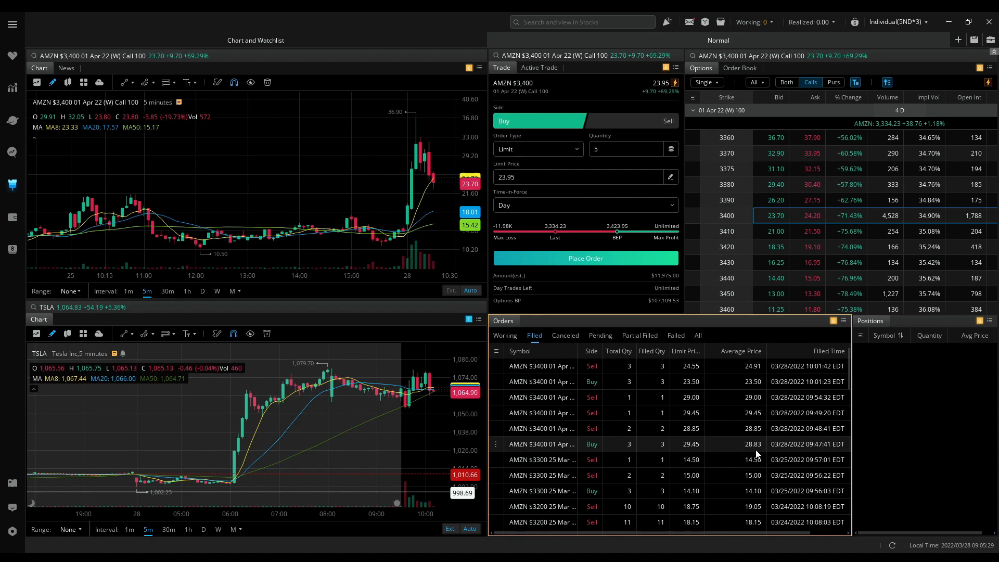
{"action": "mouse_move", "coordinate": [756, 434]}
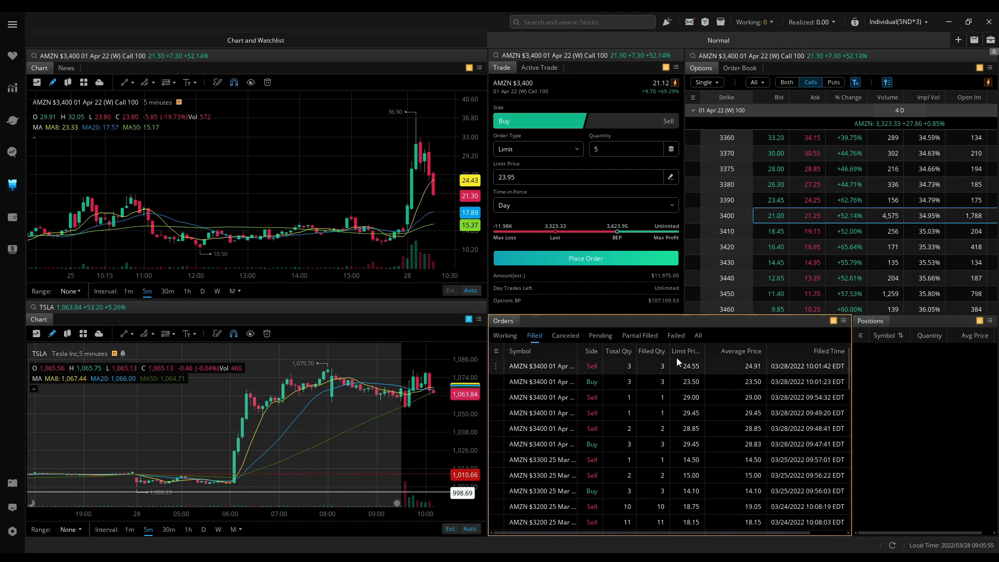
{"action": "left_click", "coordinate": [639, 335]}
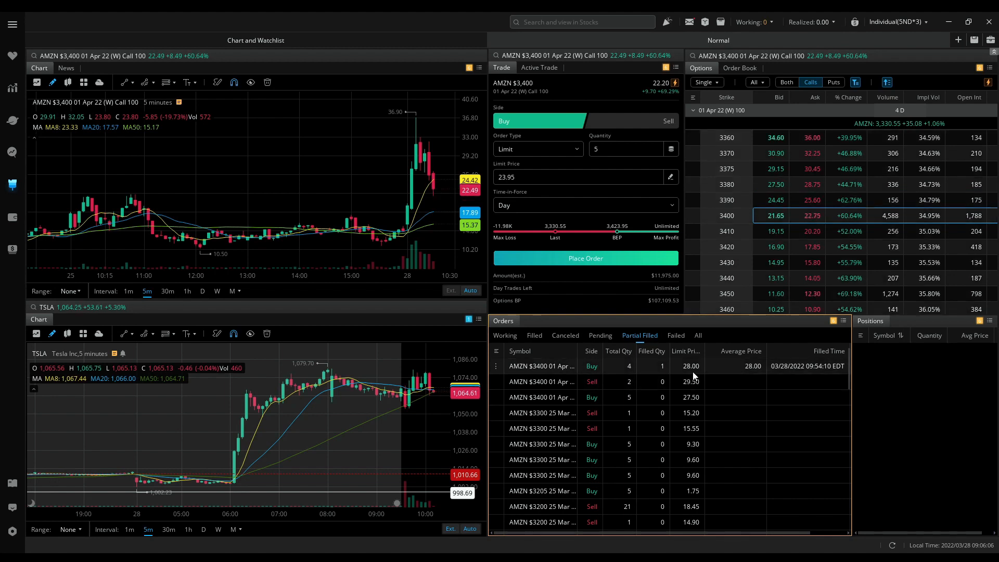
{"action": "left_click", "coordinate": [534, 336]}
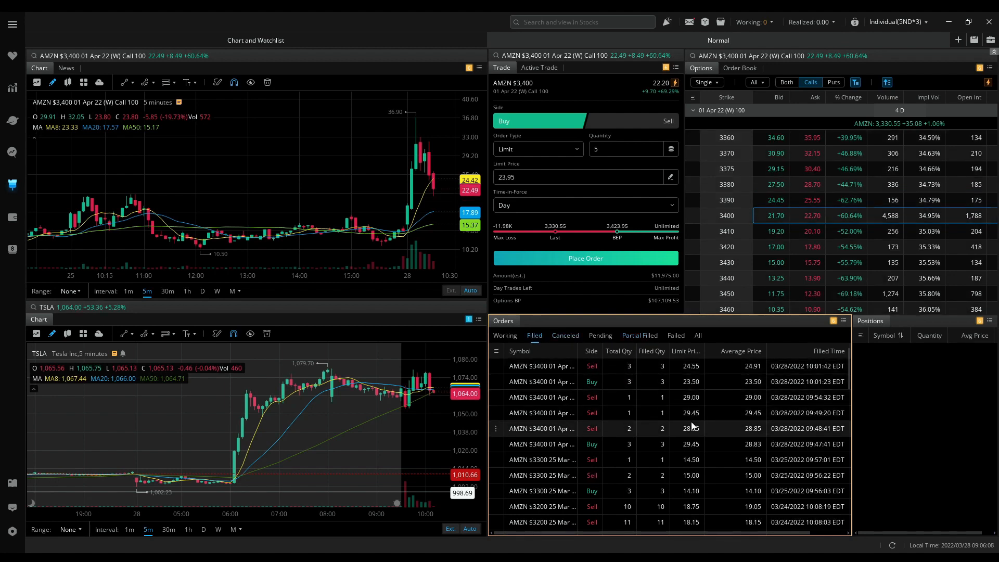